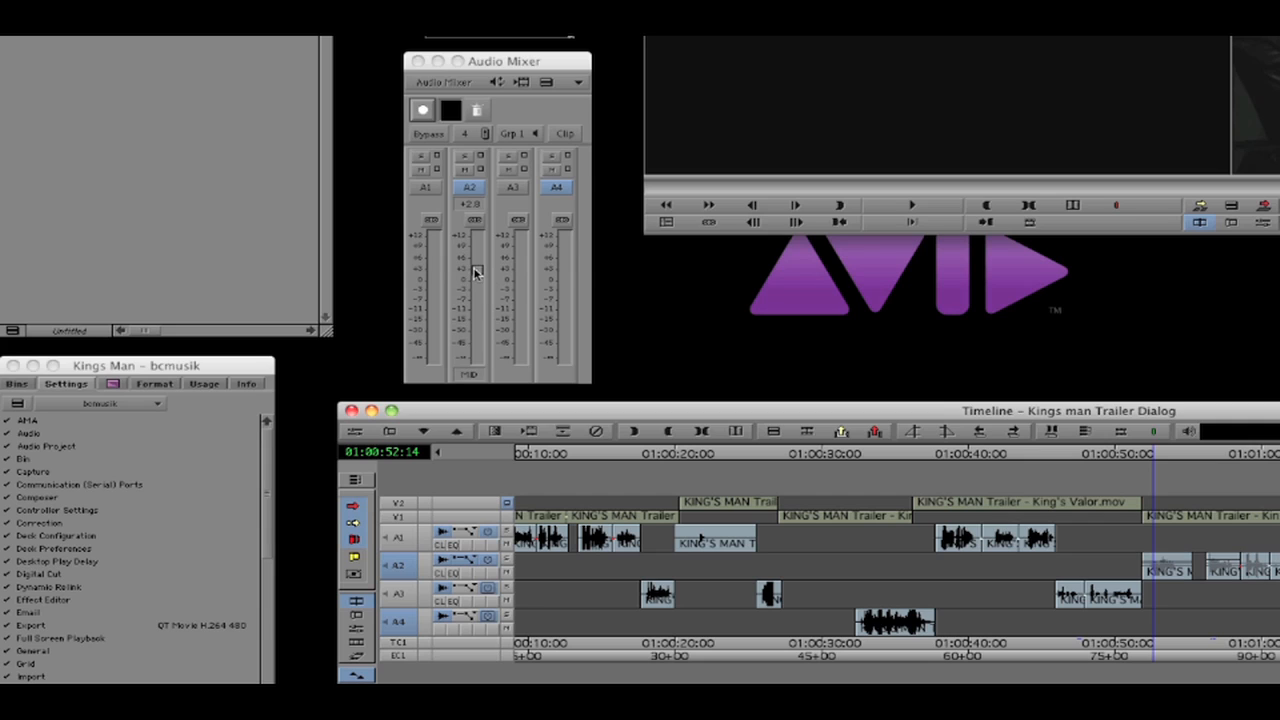
# Step: Lower the A2 dialog track's level with its fader in the Audio Mixer
pyautogui.moveTo(476, 272); pyautogui.dragTo(476, 296)
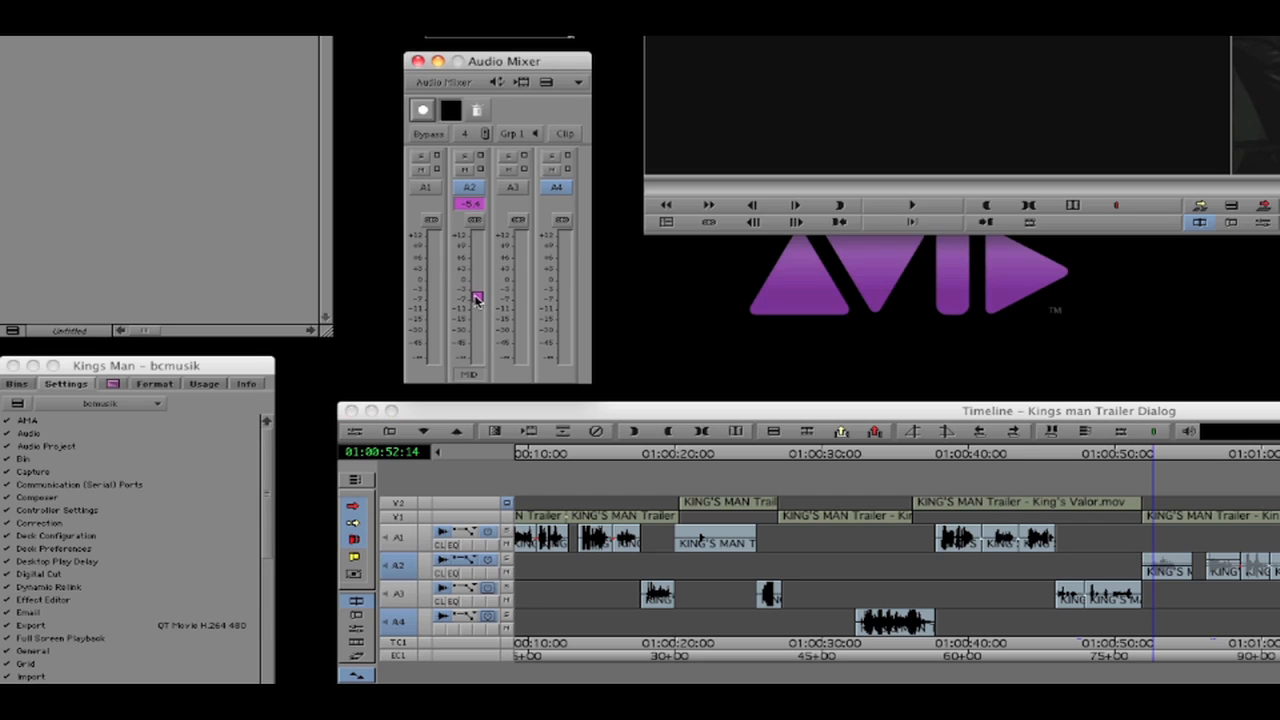
pyautogui.moveTo(476, 298); pyautogui.dragTo(480, 248)
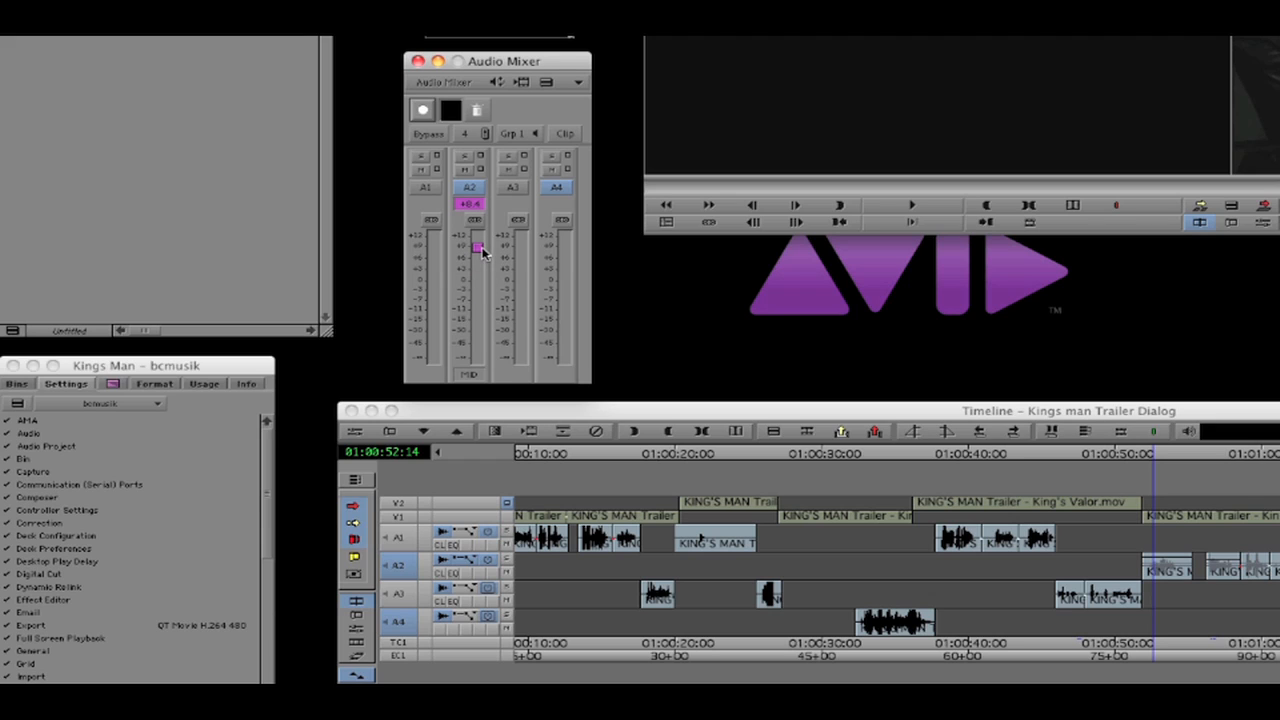
pyautogui.moveTo(478, 248); pyautogui.dragTo(478, 282)
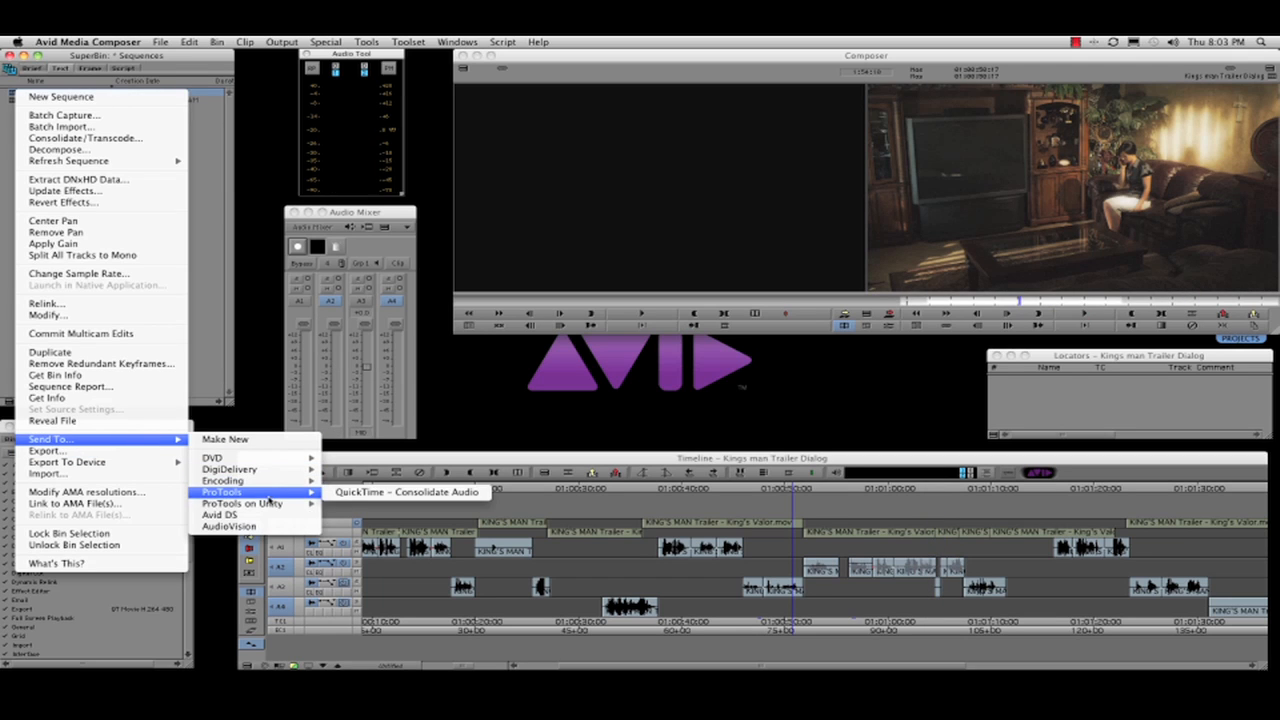
# Step: Send the sequence using the QuickTime – Consolidate Audio template and save the export
pyautogui.click(406, 492)
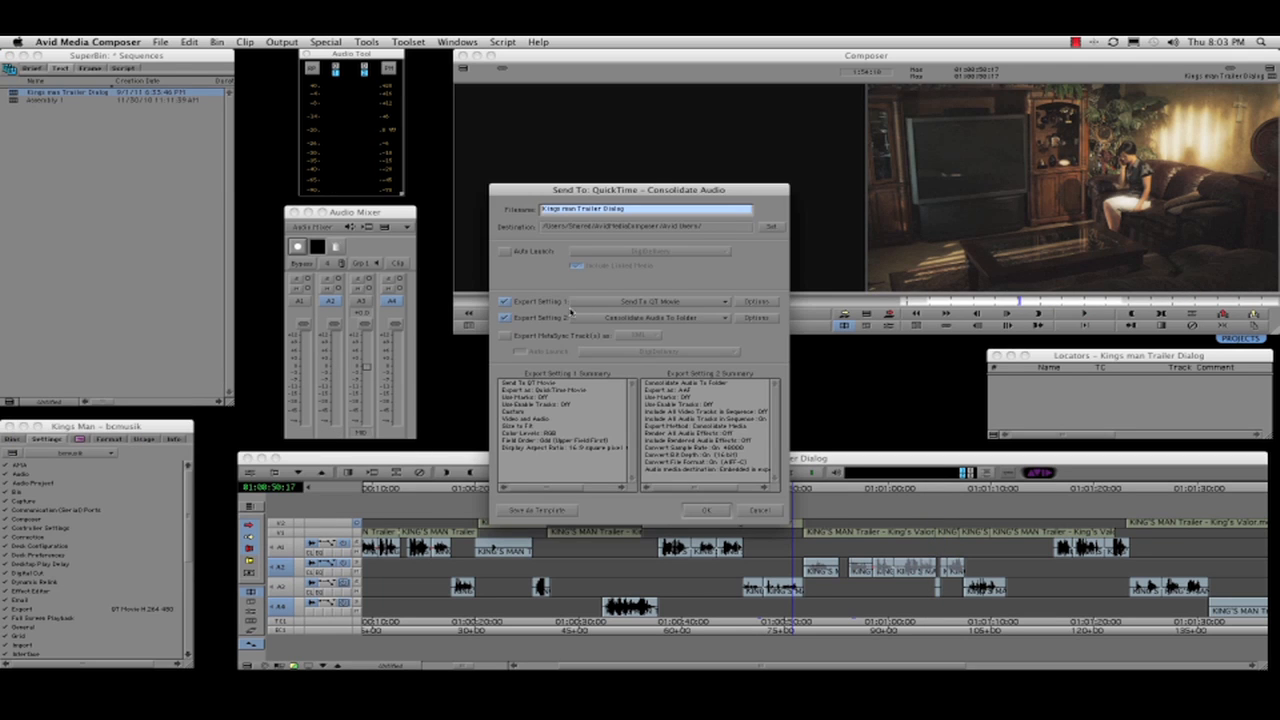
pyautogui.click(756, 316)
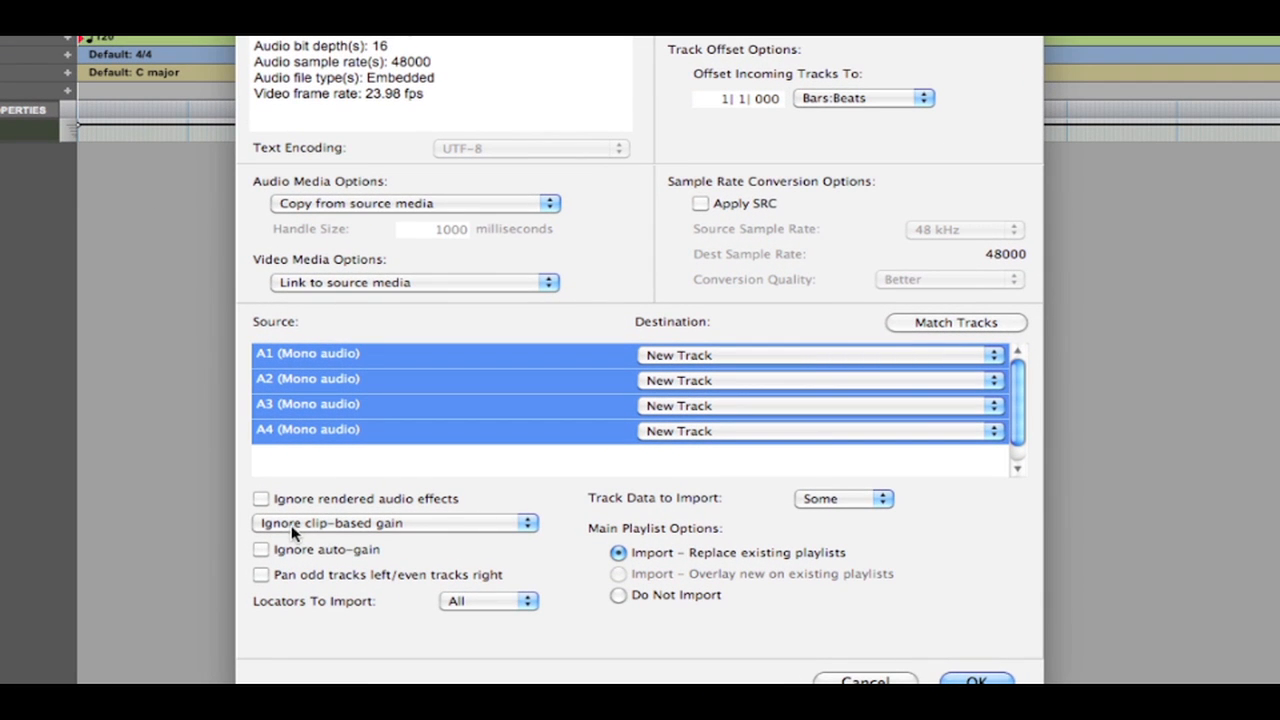
# Step: Choose the clip-based gain import handling and save the new Kings man Trailer Dialog PT session
pyautogui.click(394, 522)
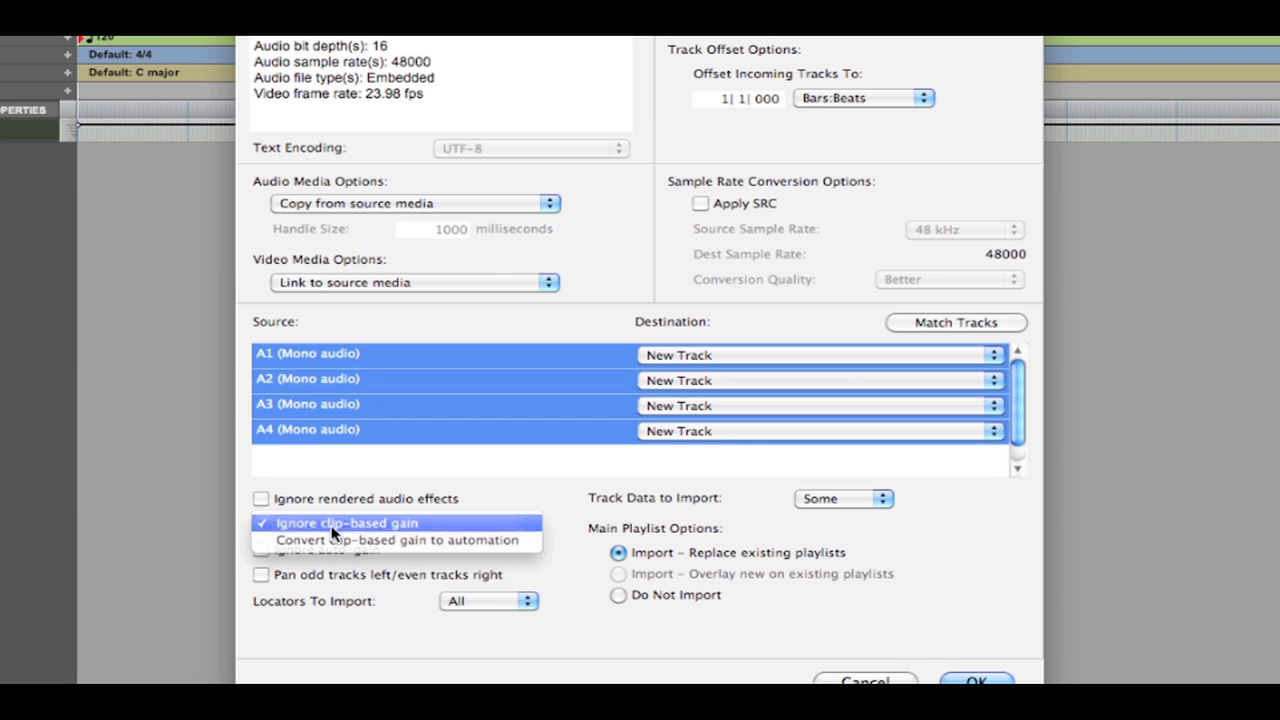
pyautogui.click(344, 522)
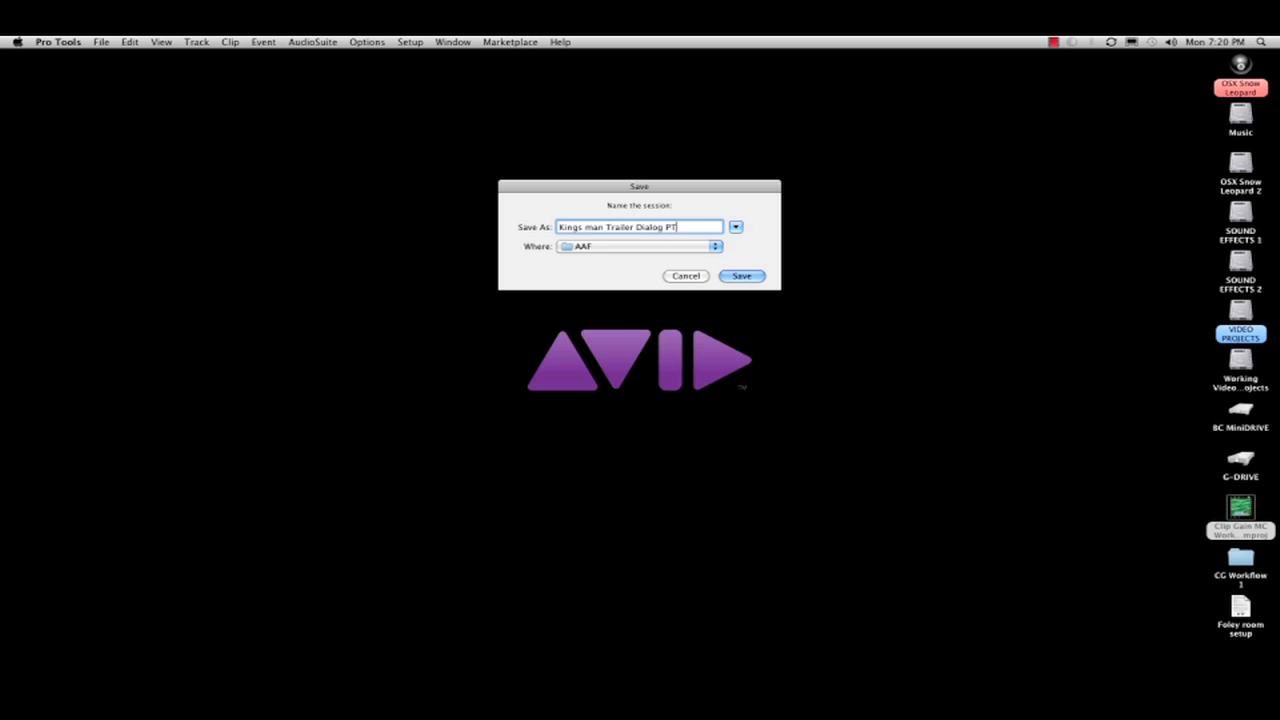
pyautogui.click(740, 276)
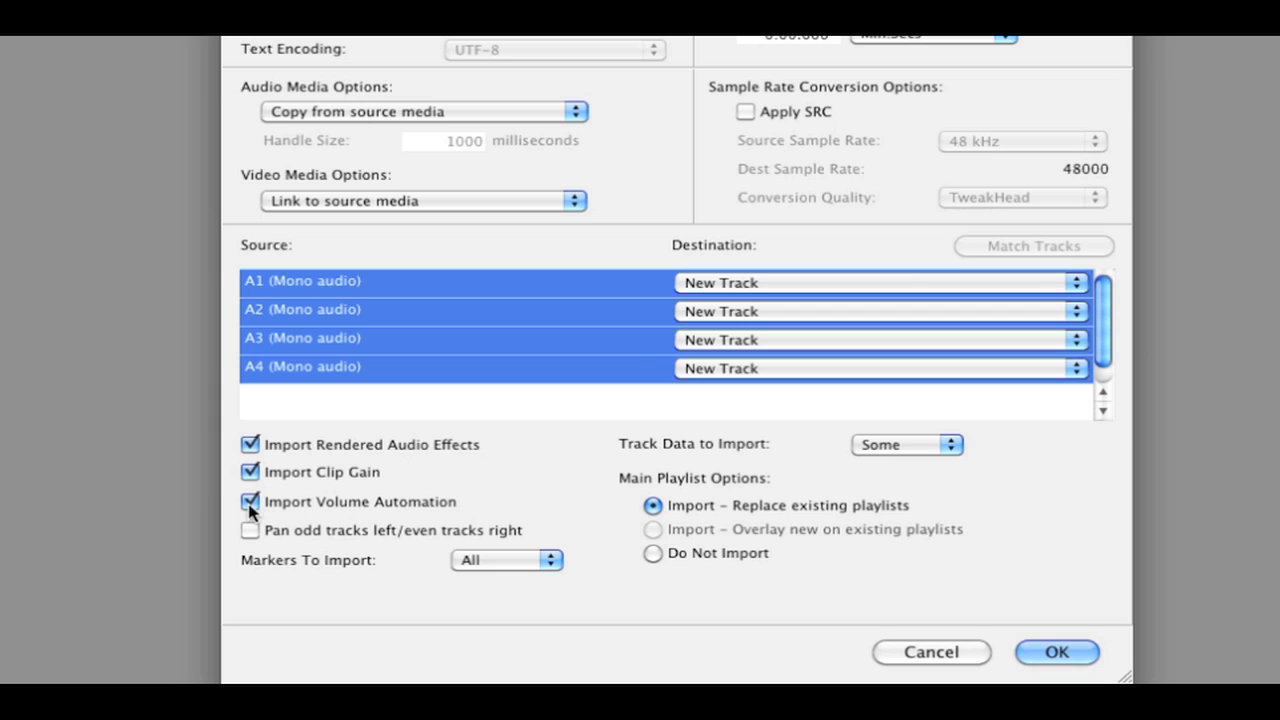
# Step: Import the four AAF tracks with clip gain kept and volume automation turned off
pyautogui.click(250, 500)
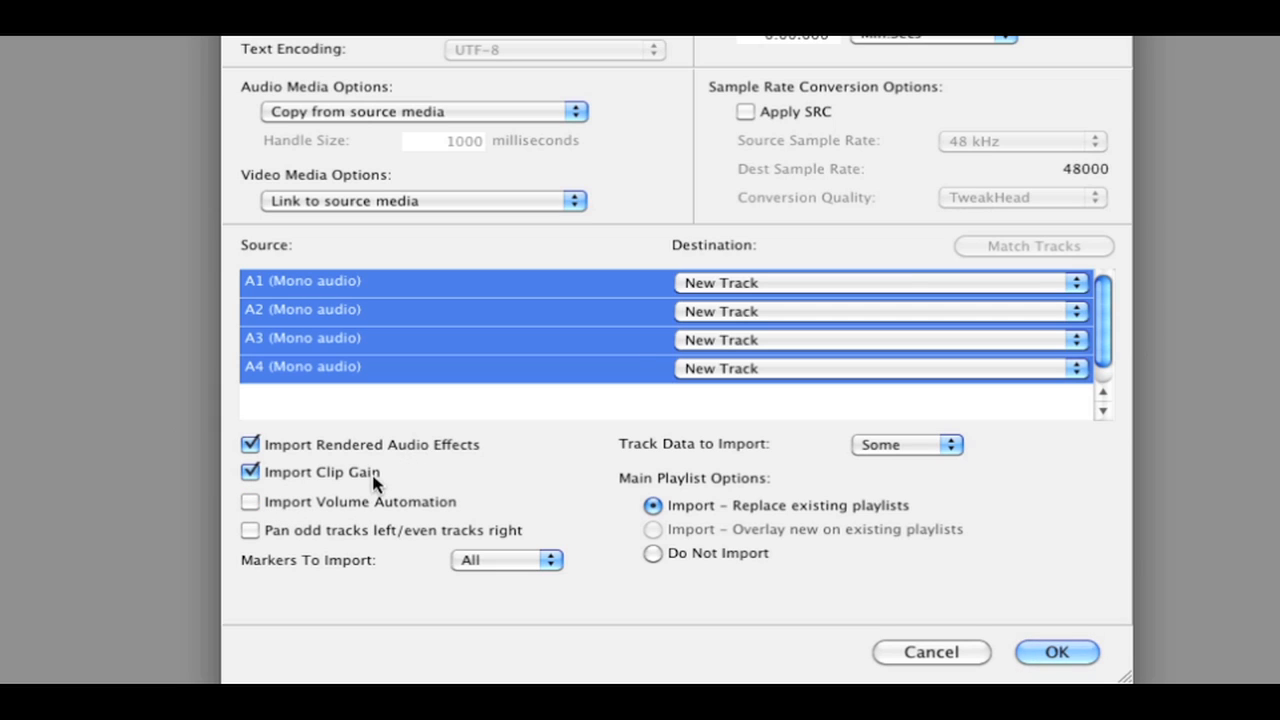
pyautogui.click(1056, 652)
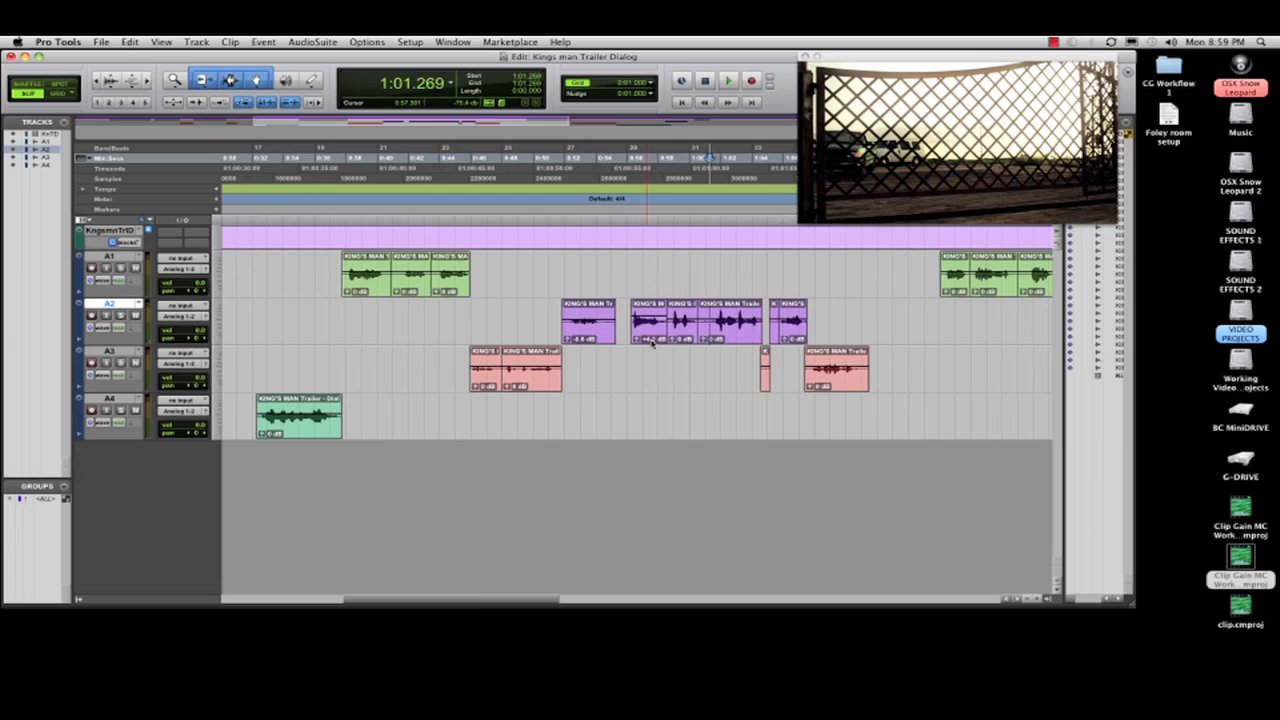
pyautogui.rightClick(650, 320)
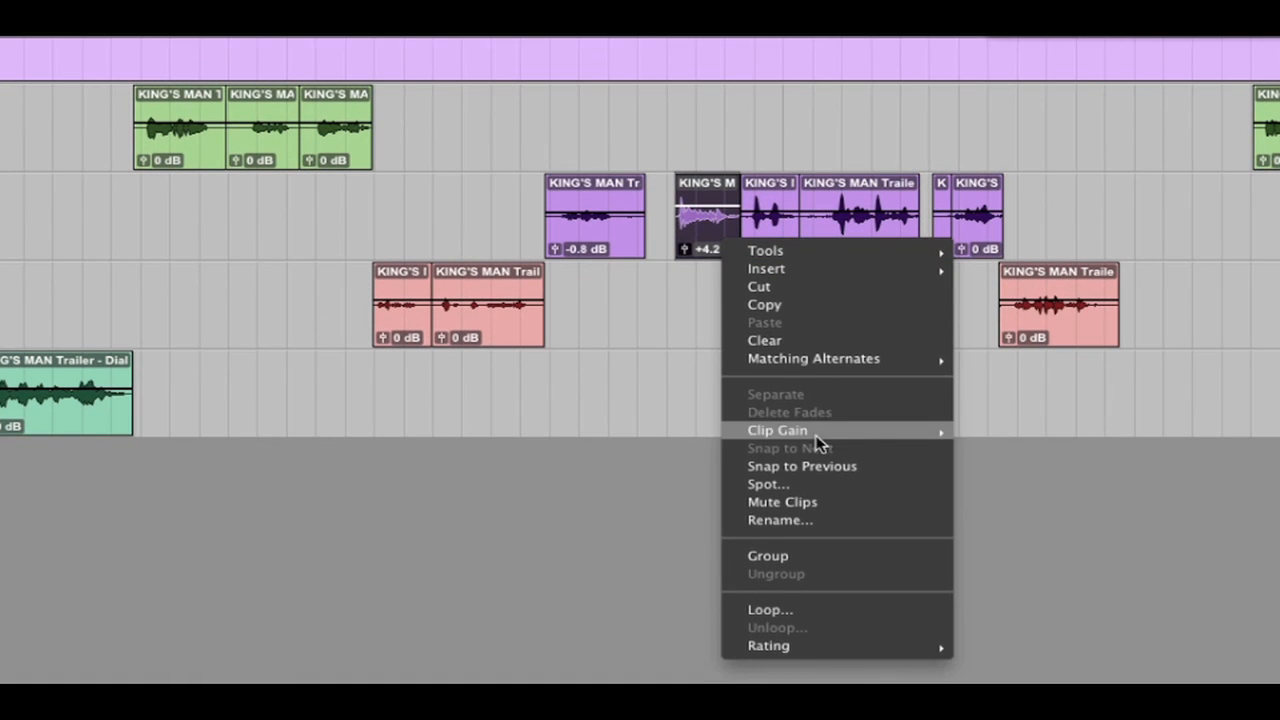
pyautogui.moveTo(778, 428)
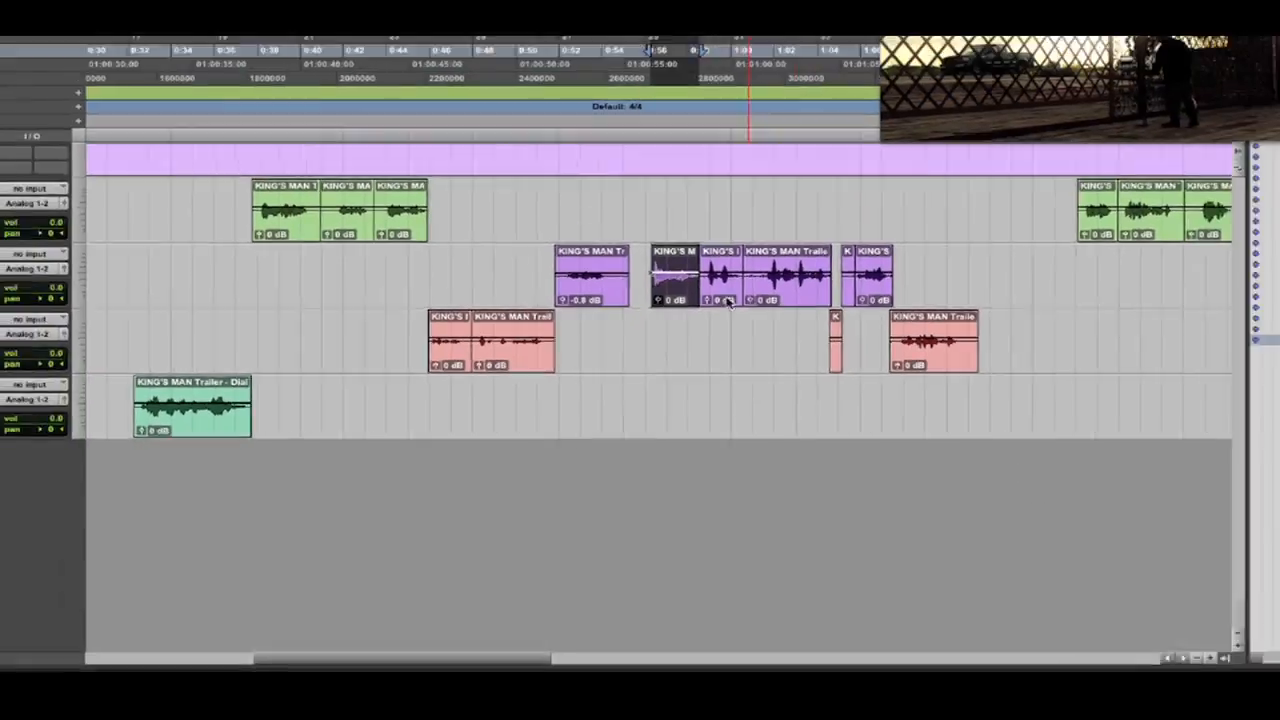
pyautogui.click(130, 40)
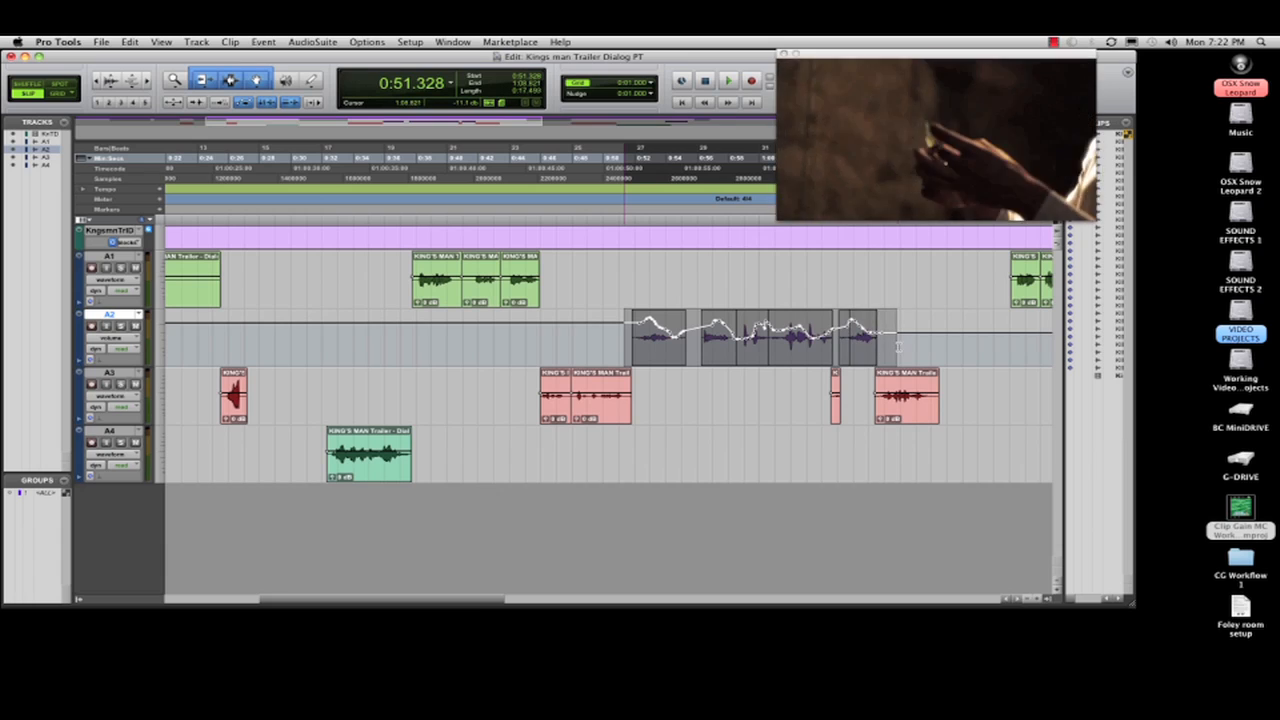
# Step: Select the second track's clips and convert their volume automation to clip gain
pyautogui.click(128, 40)
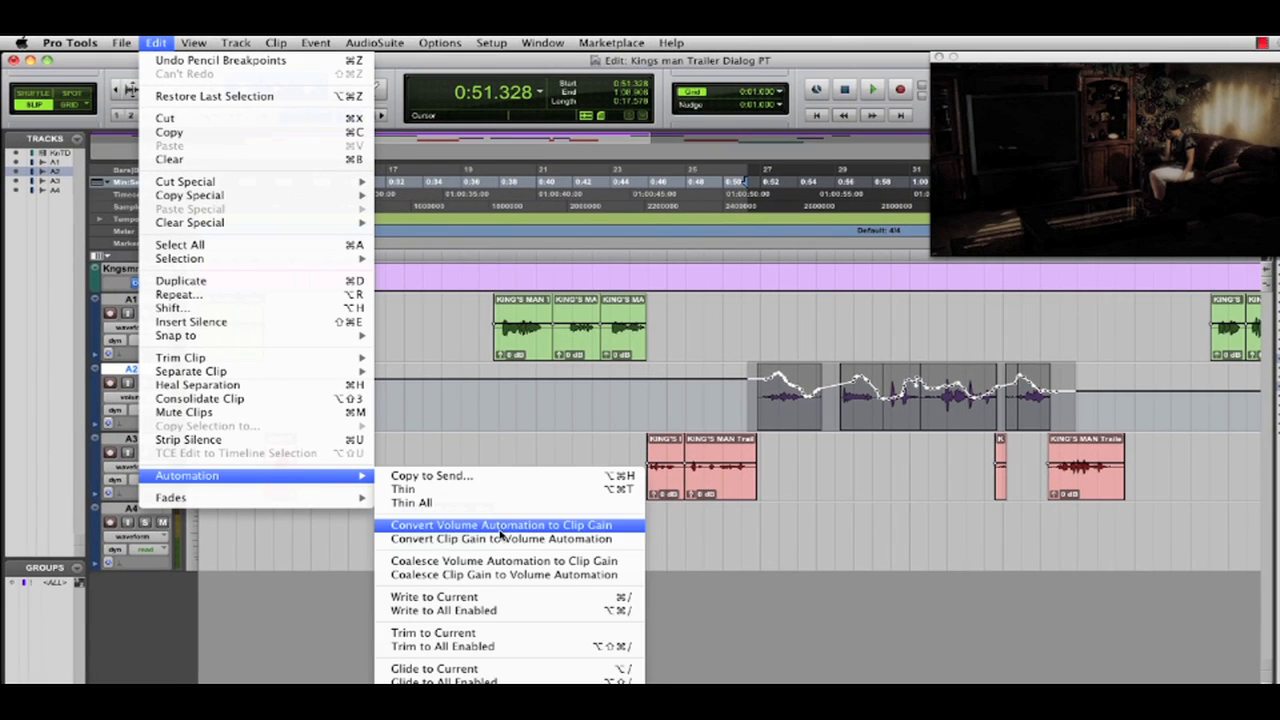
pyautogui.click(500, 524)
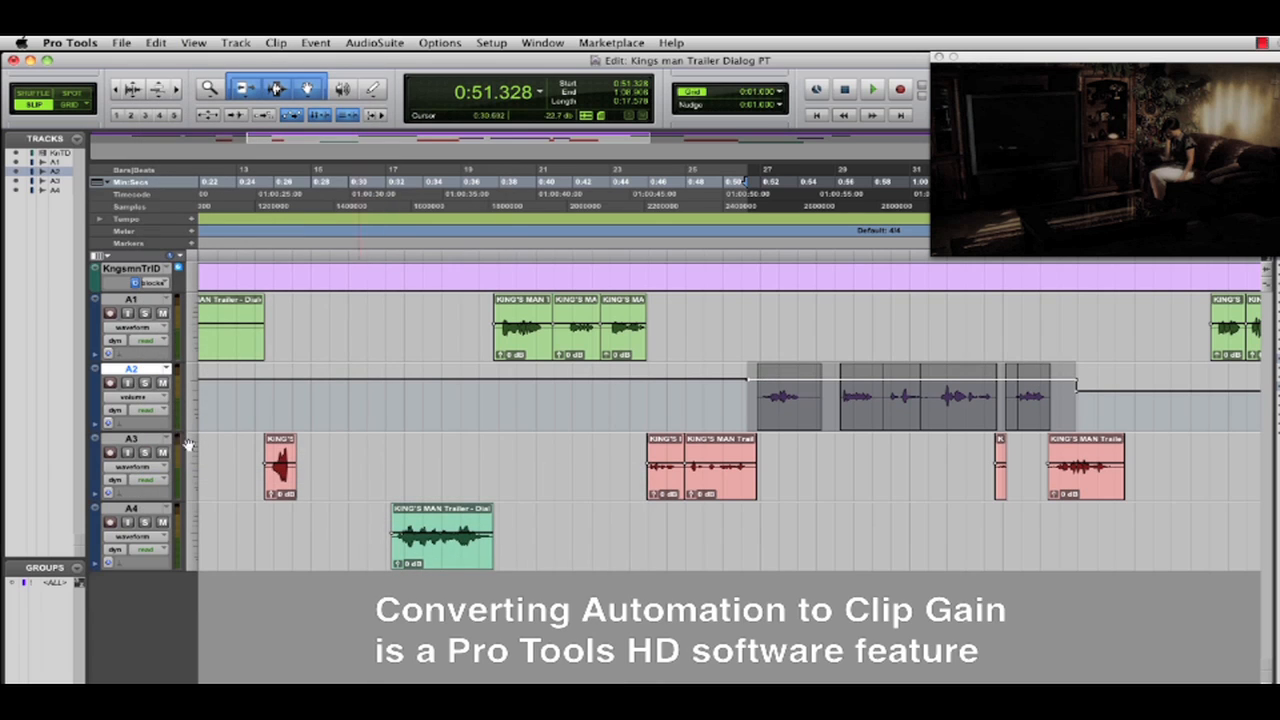